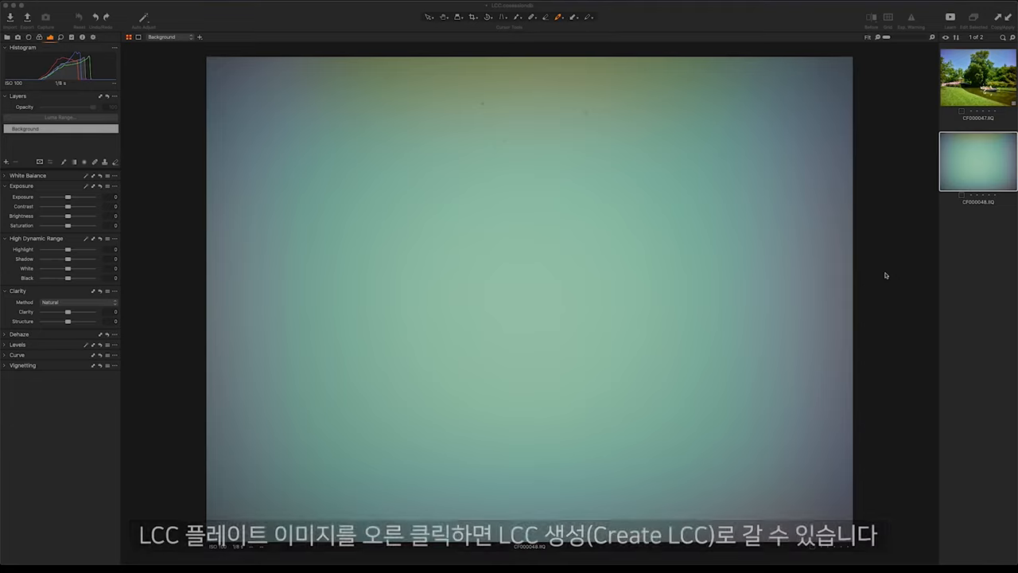
Right-click the flat-field plate thumbnail CF000048 to show its actions.
right_click(978, 161)
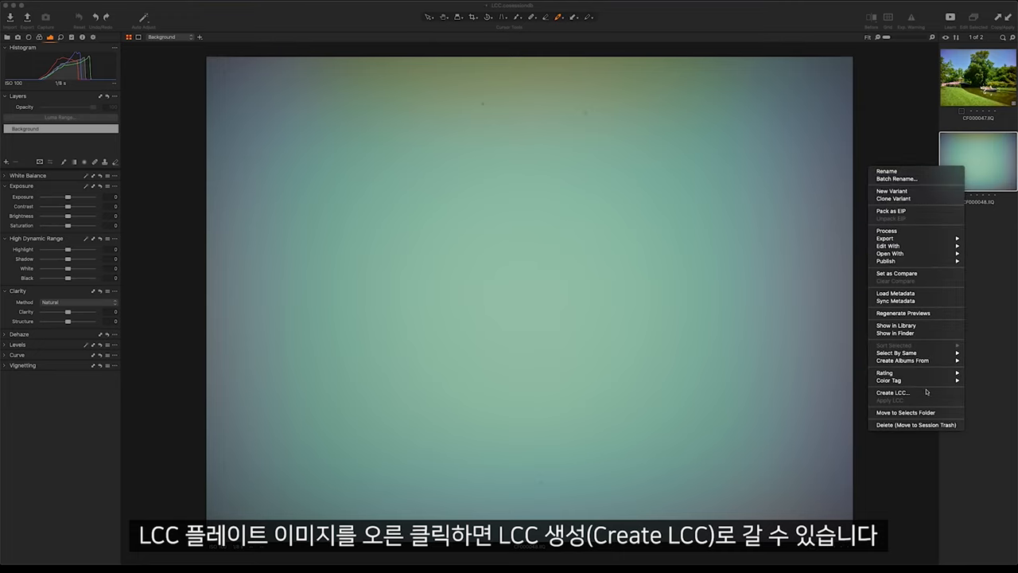
mouse_move(892, 393)
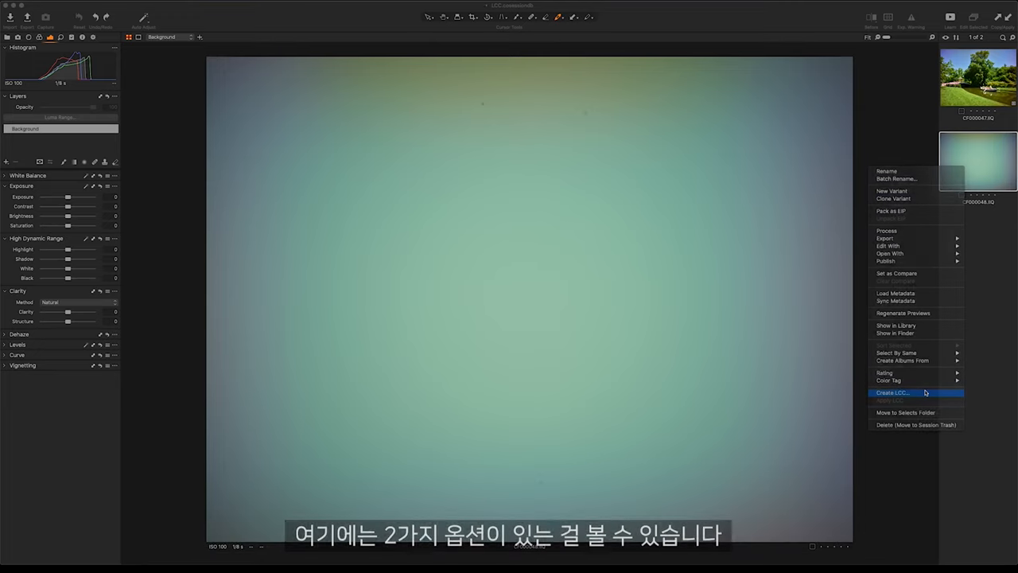
Create an LCC from the plate with dust removal included and Wide Angle off.
click(892, 392)
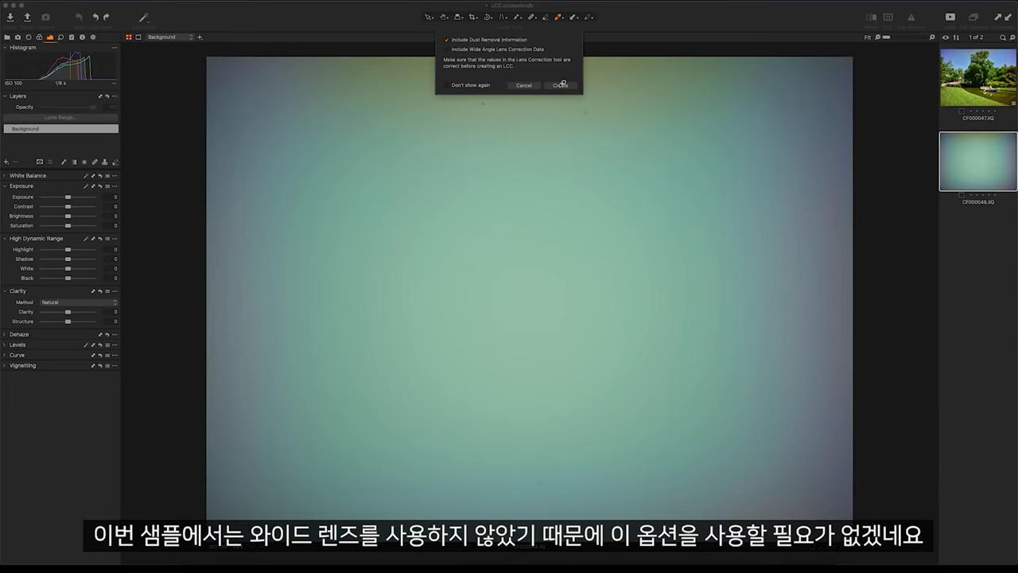
click(561, 85)
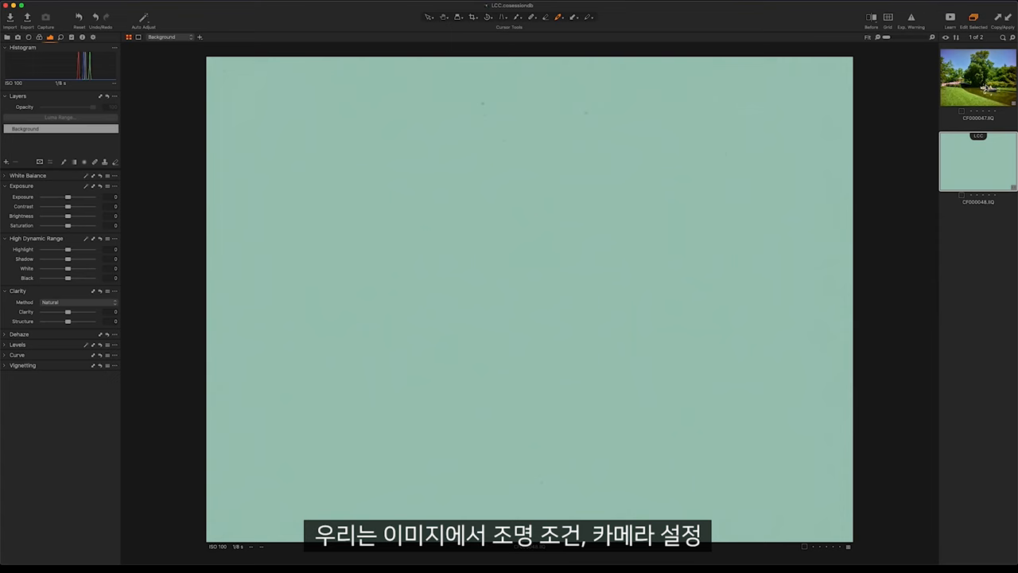
Let LCC generation finish so the plate thumbnail shows the LCC badge.
click(978, 78)
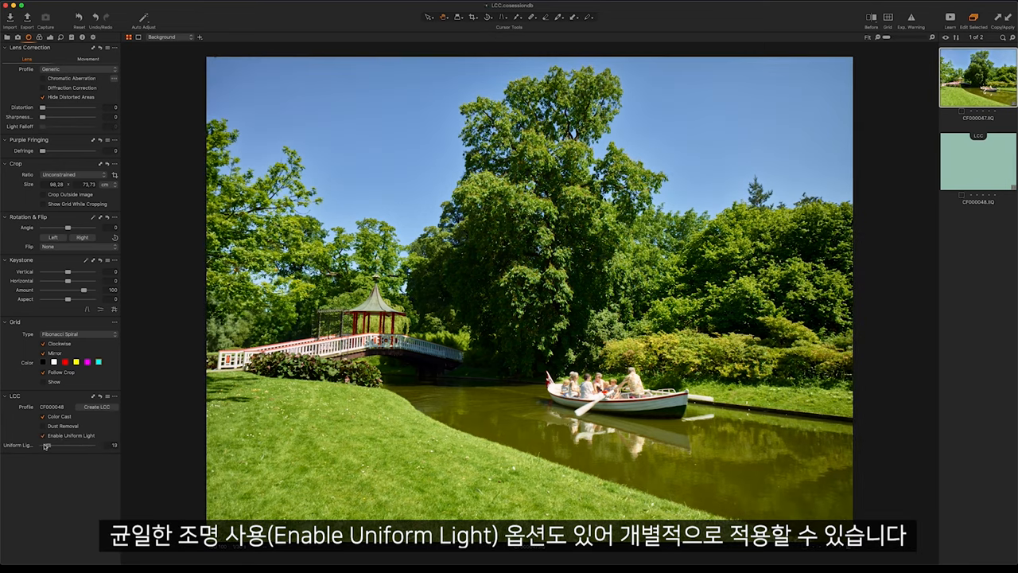
Drag the landscape photo's Uniform Light strength slider to 100.
drag(45, 445, 87, 444)
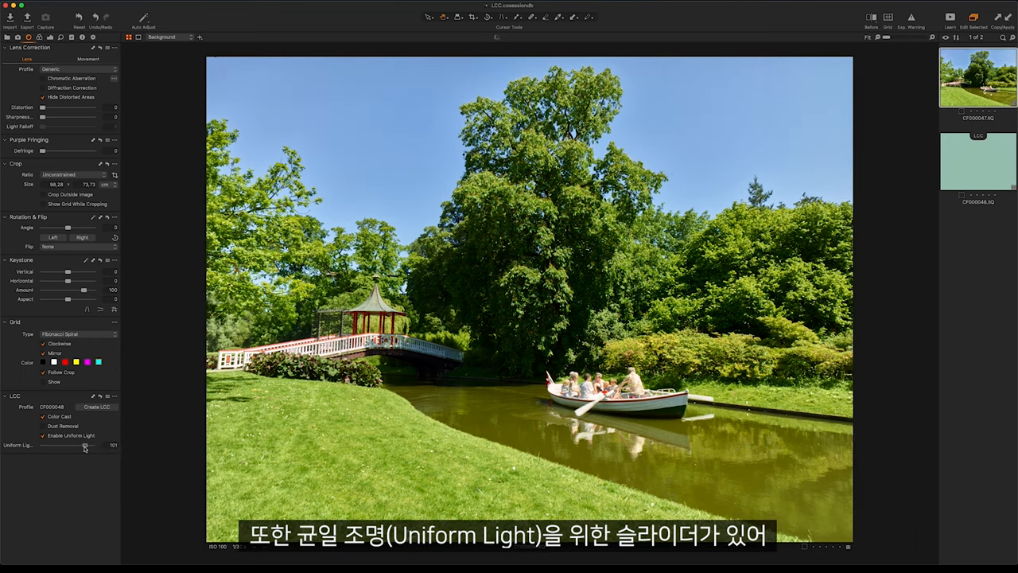
drag(88, 444, 86, 445)
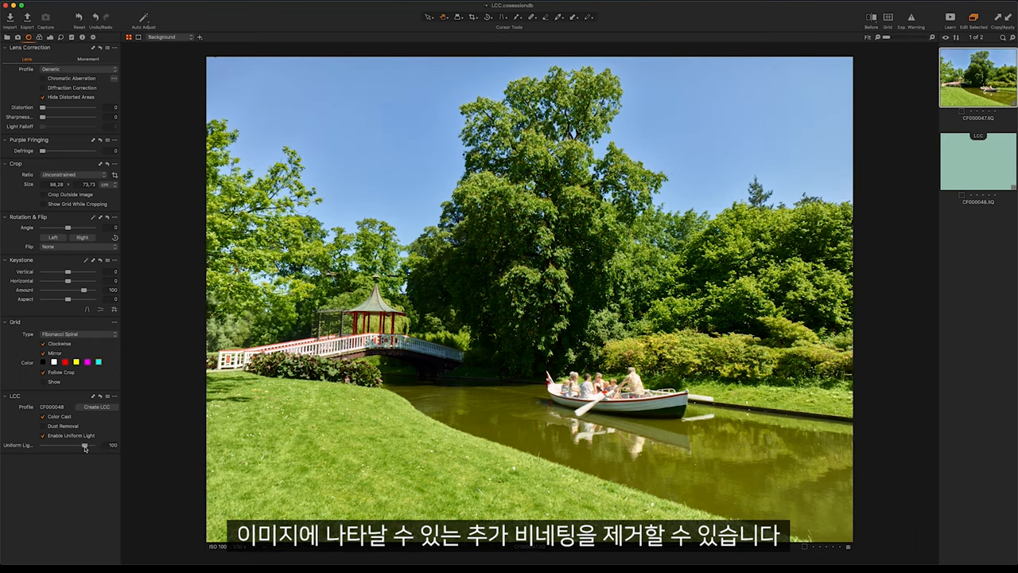